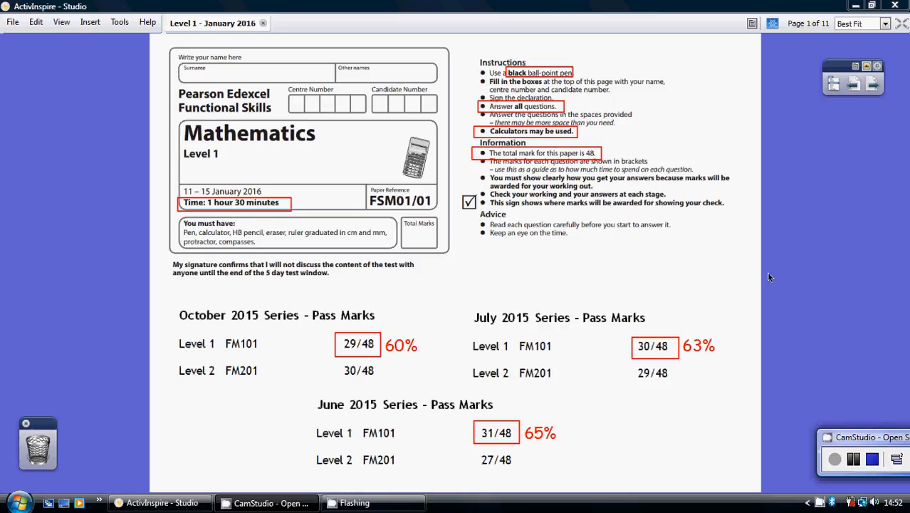
mouse_move(757, 226)
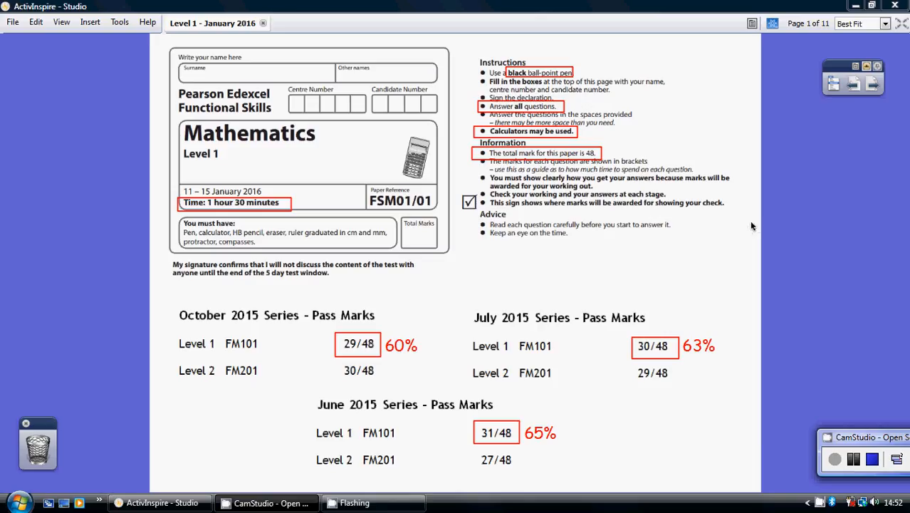
mouse_move(254, 219)
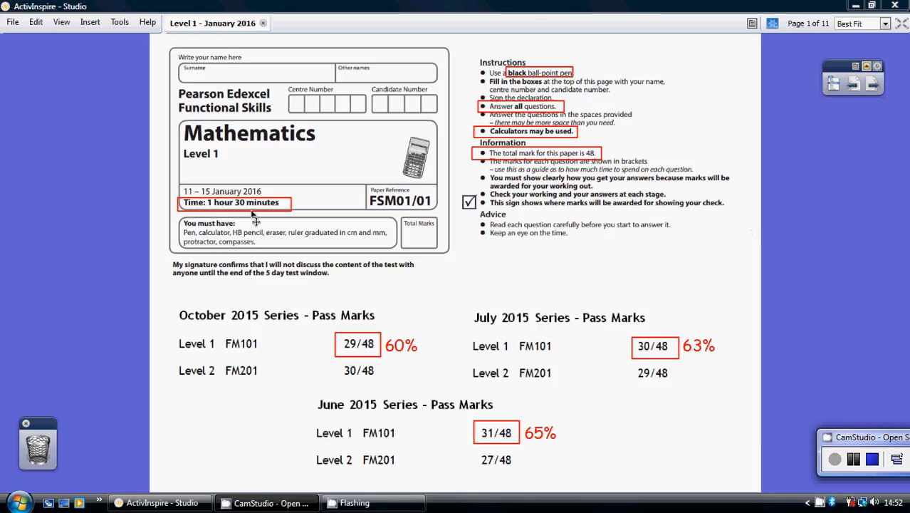
mouse_move(244, 205)
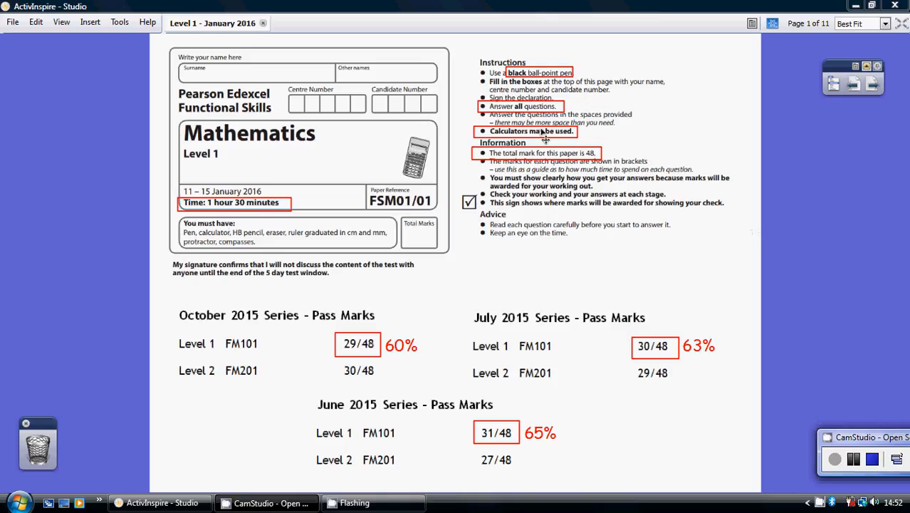
mouse_move(502, 135)
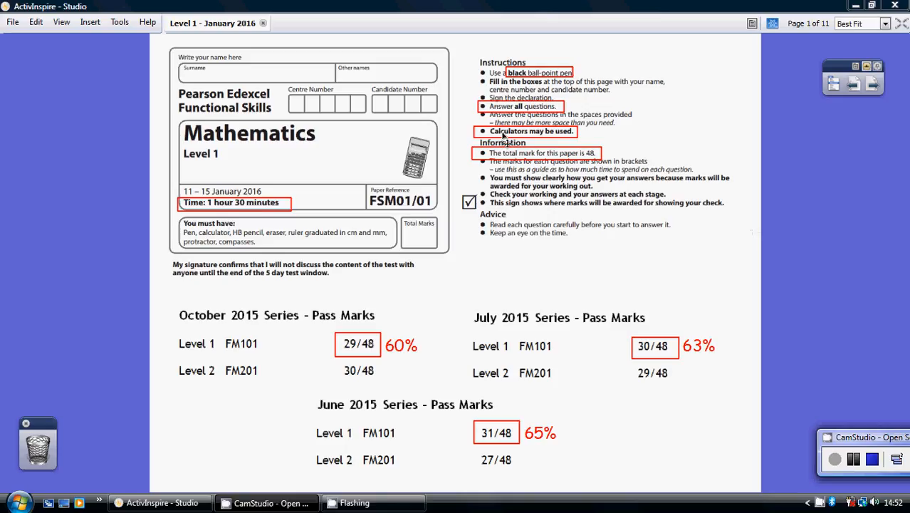
mouse_move(577, 160)
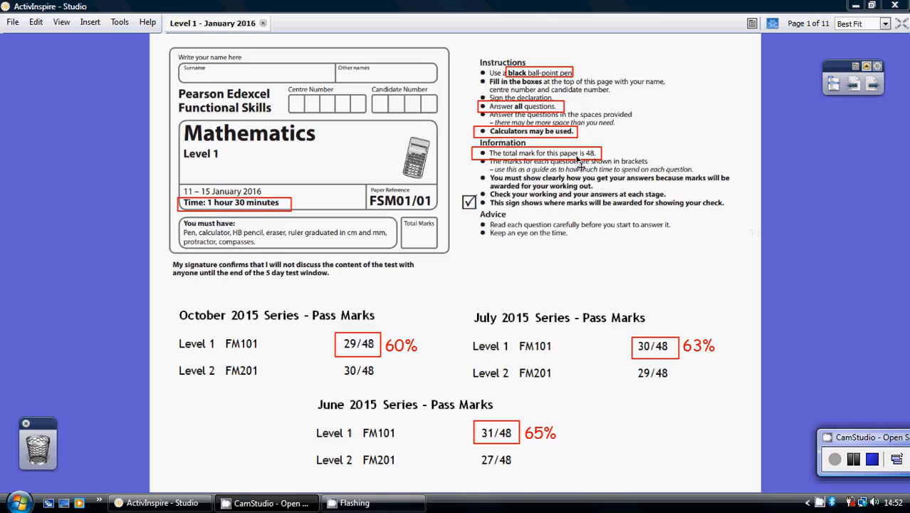
mouse_move(602, 158)
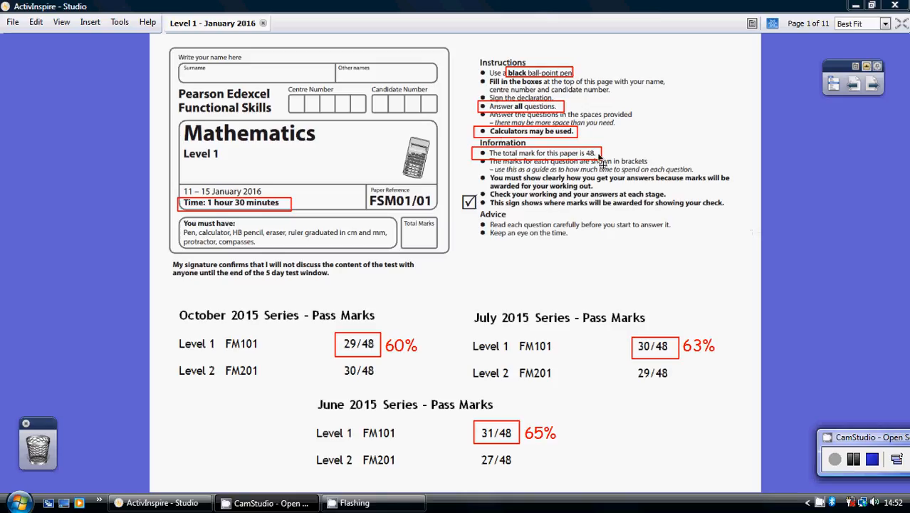
mouse_move(518, 286)
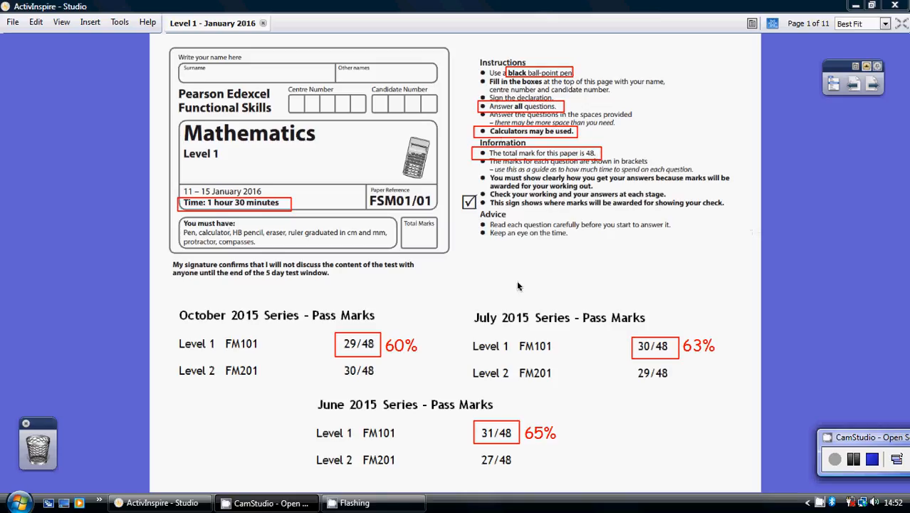
mouse_move(257, 377)
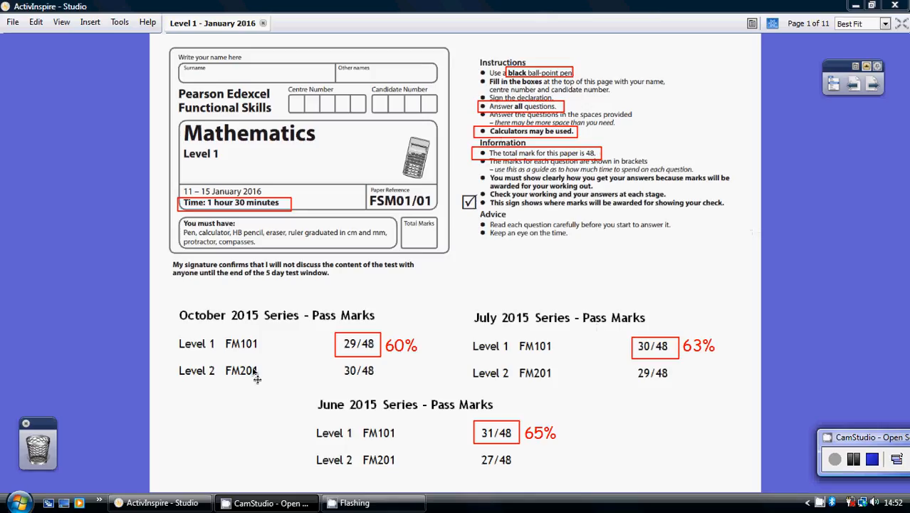
mouse_move(365, 378)
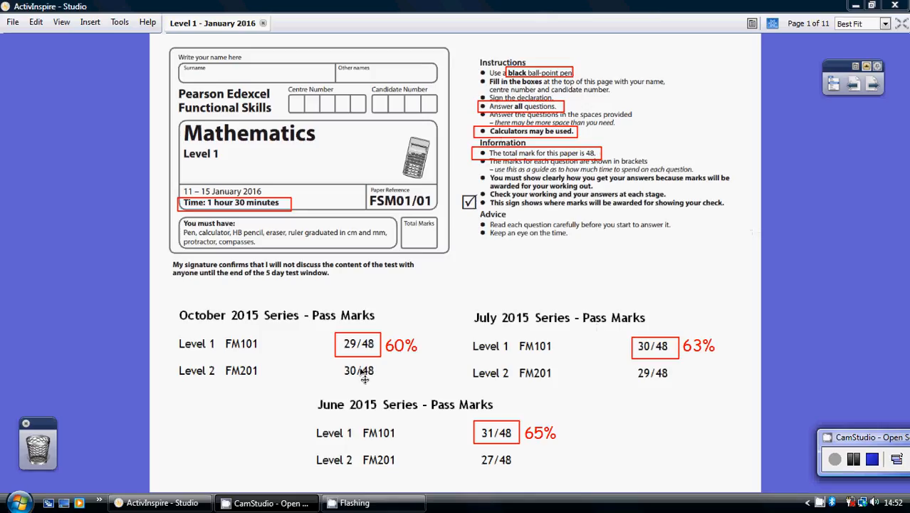
mouse_move(495, 446)
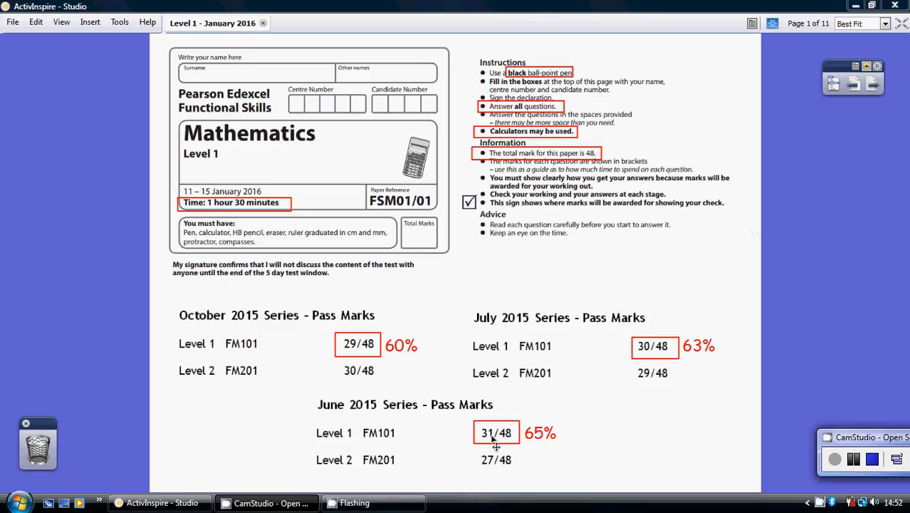
mouse_move(374, 349)
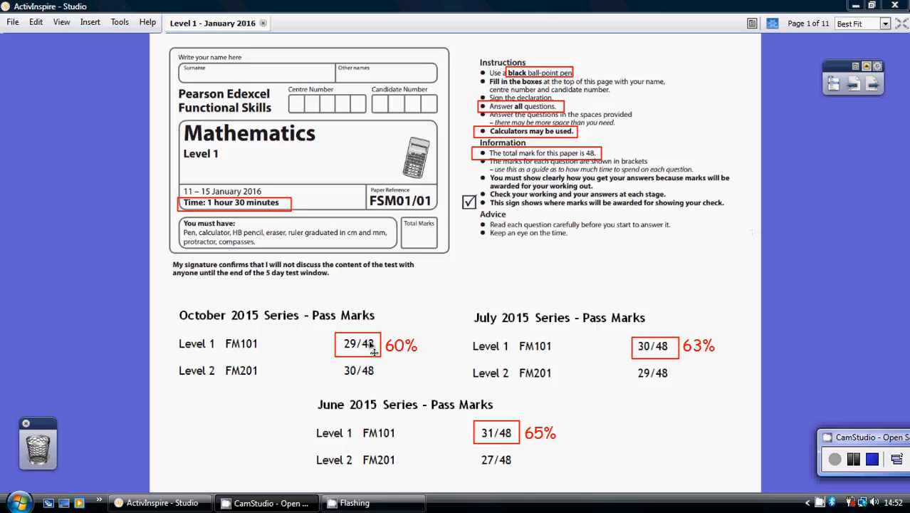
mouse_move(399, 353)
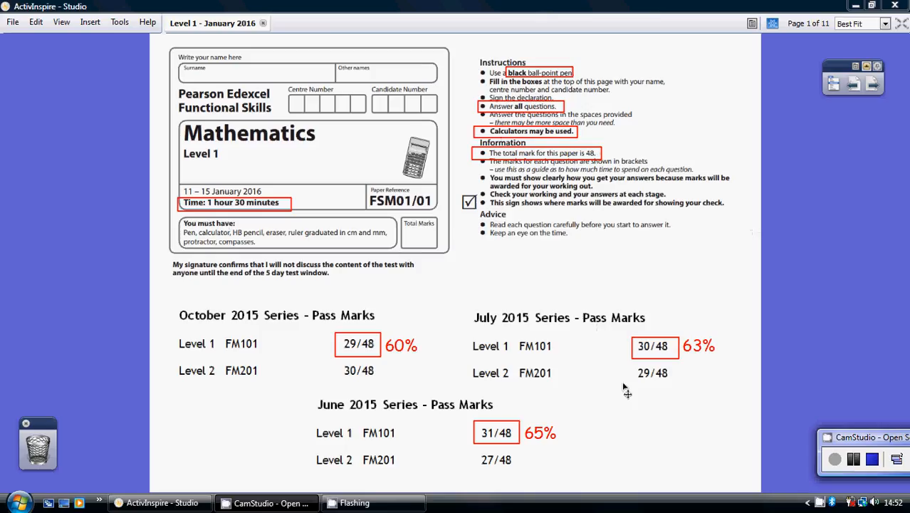
mouse_move(412, 365)
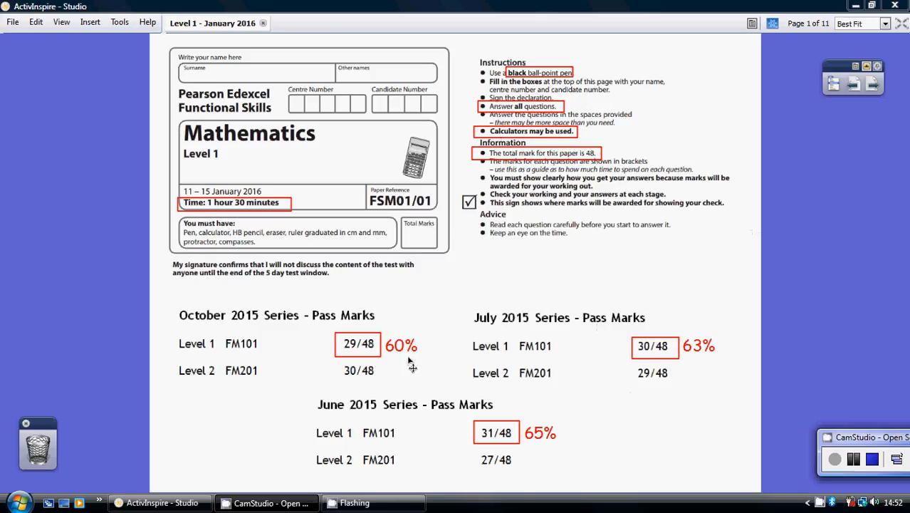
mouse_move(547, 428)
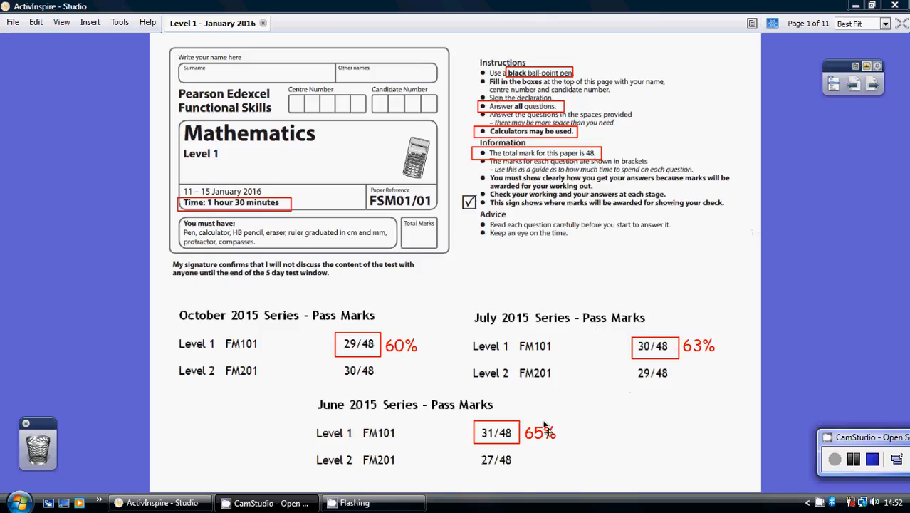
mouse_move(835, 139)
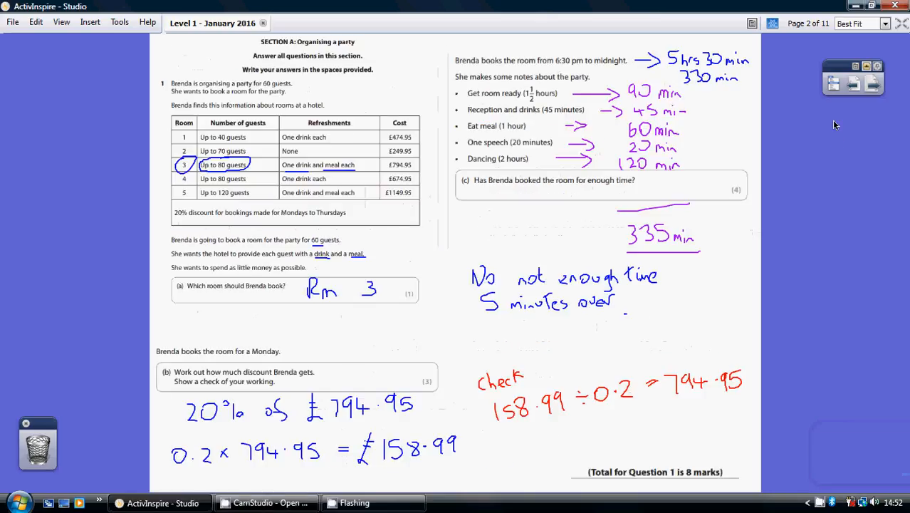
mouse_move(210, 94)
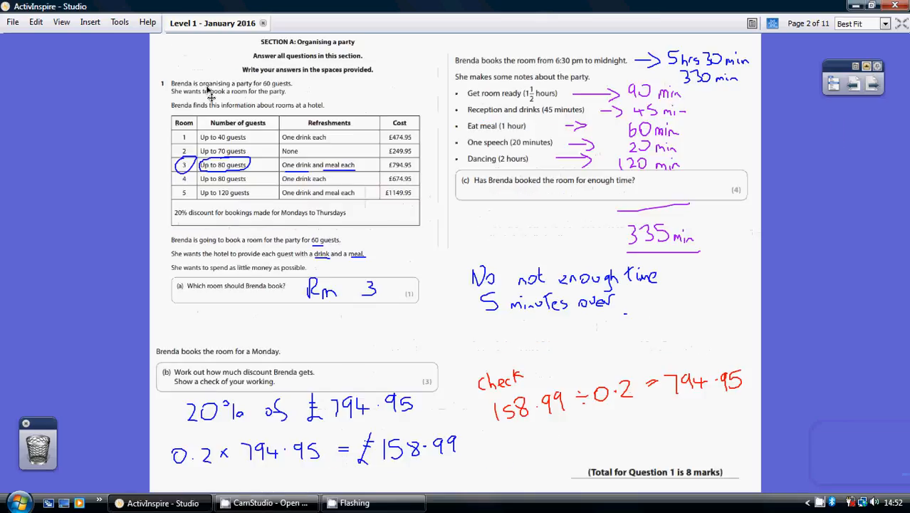
mouse_move(260, 112)
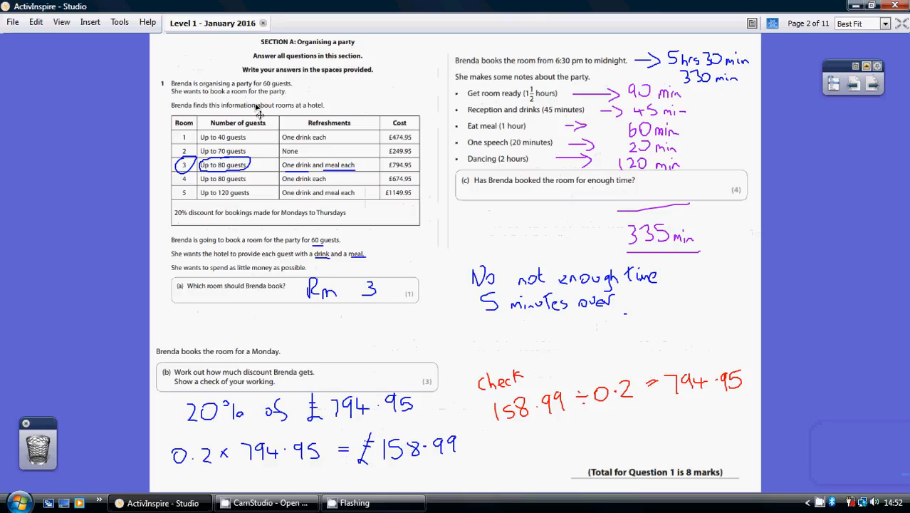
mouse_move(324, 113)
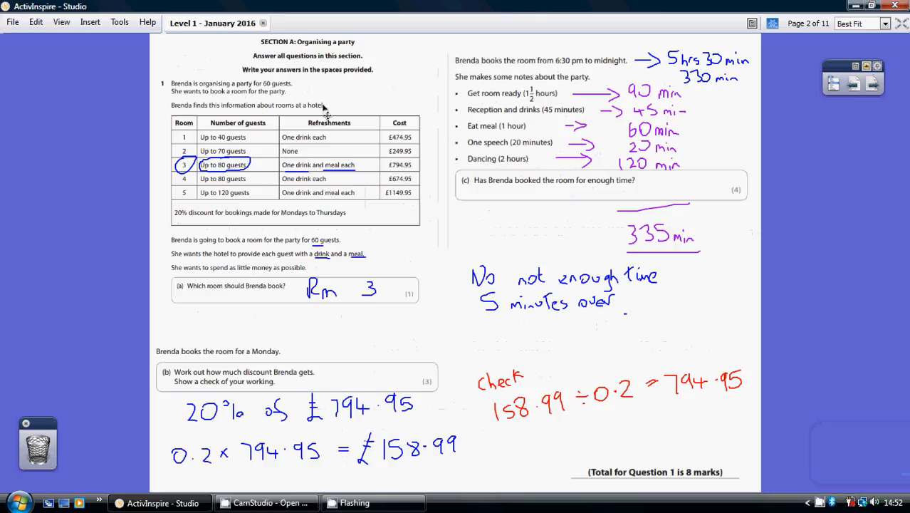
mouse_move(213, 260)
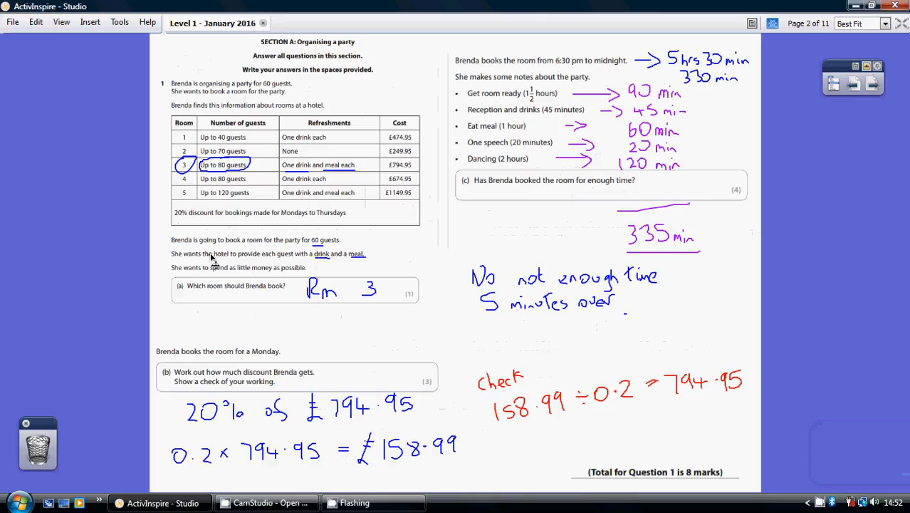
mouse_move(329, 265)
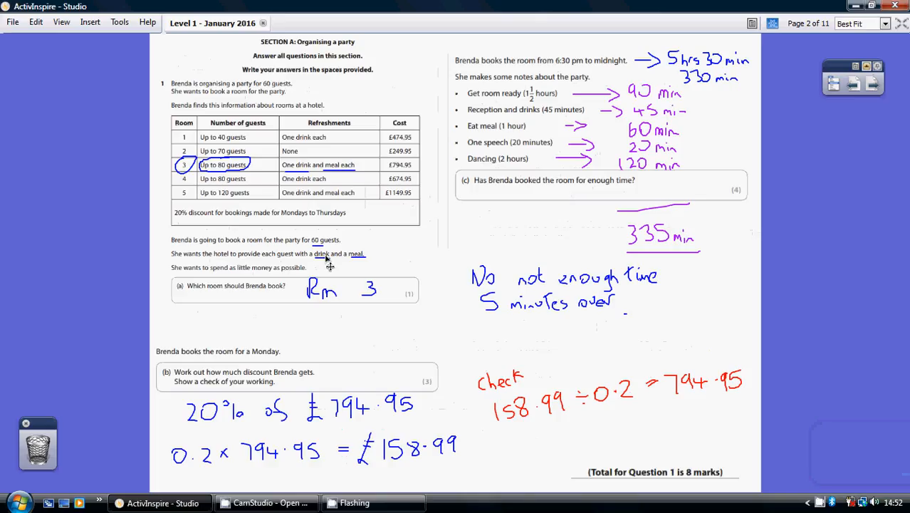
mouse_move(319, 137)
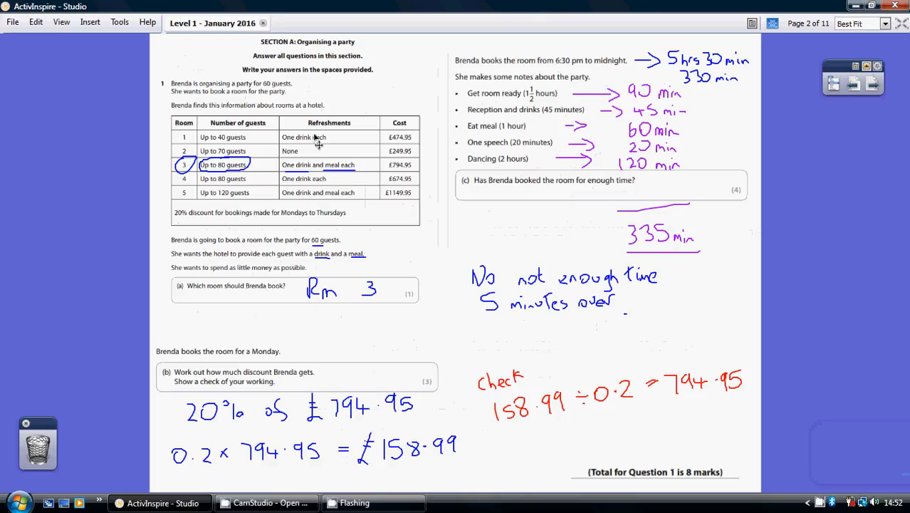
mouse_move(340, 175)
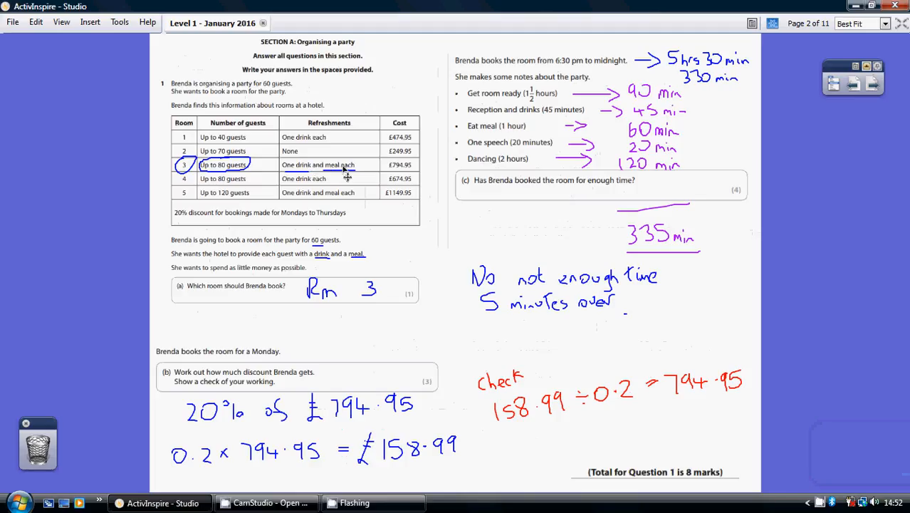
mouse_move(255, 232)
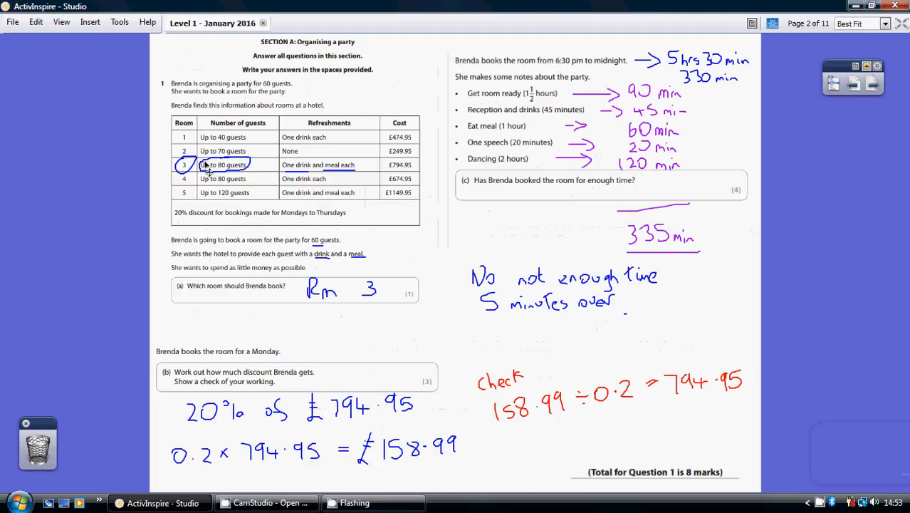
mouse_move(358, 178)
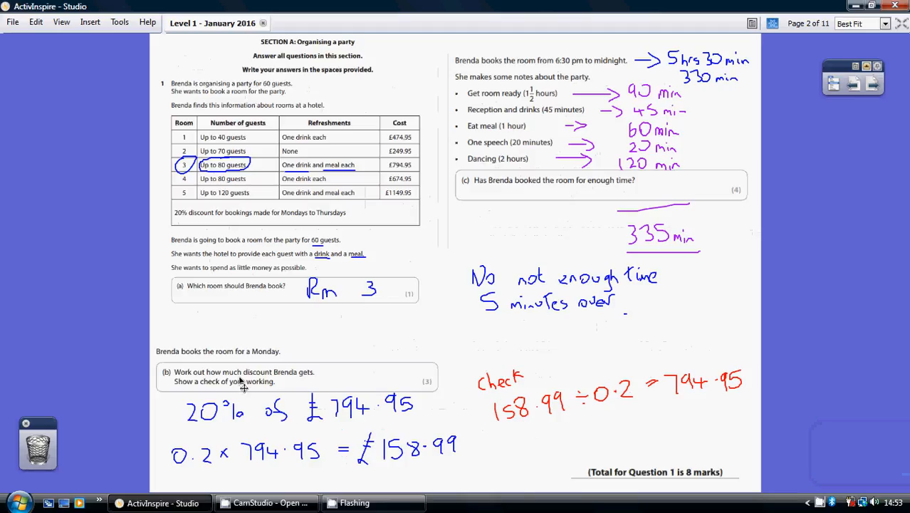
mouse_move(319, 376)
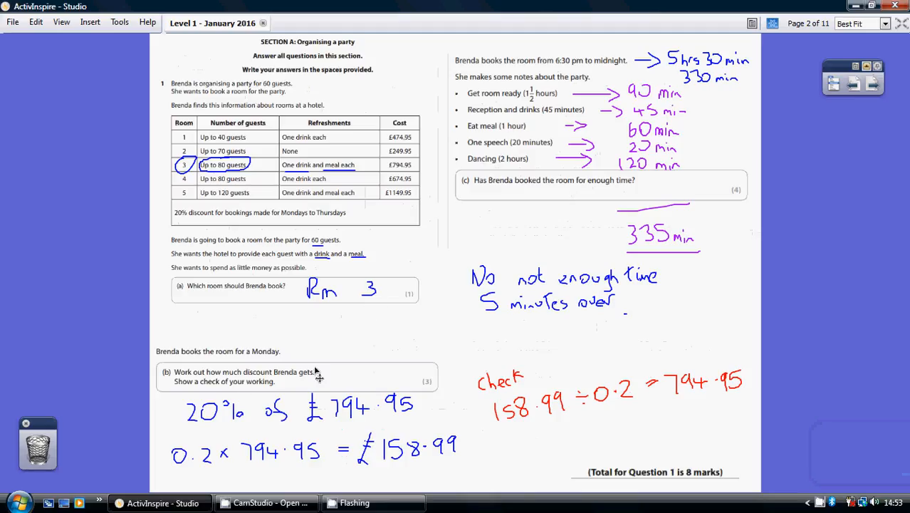
mouse_move(260, 318)
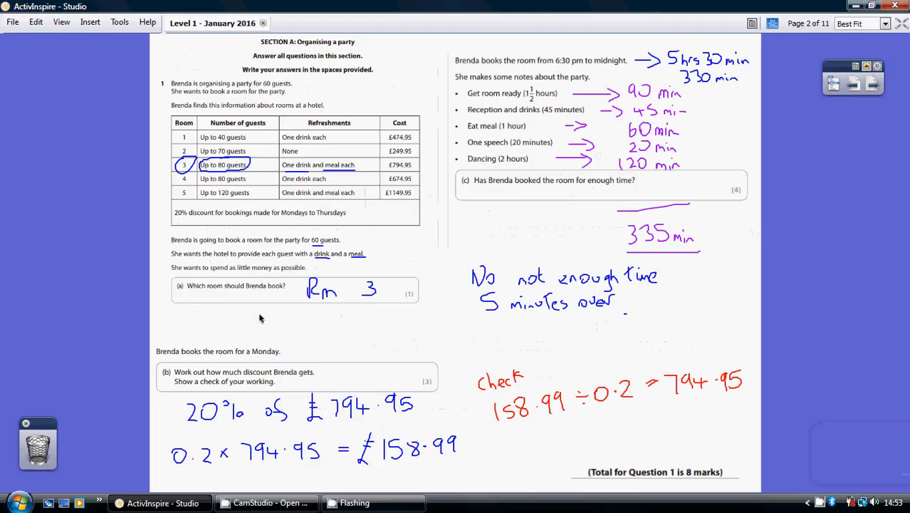
mouse_move(412, 171)
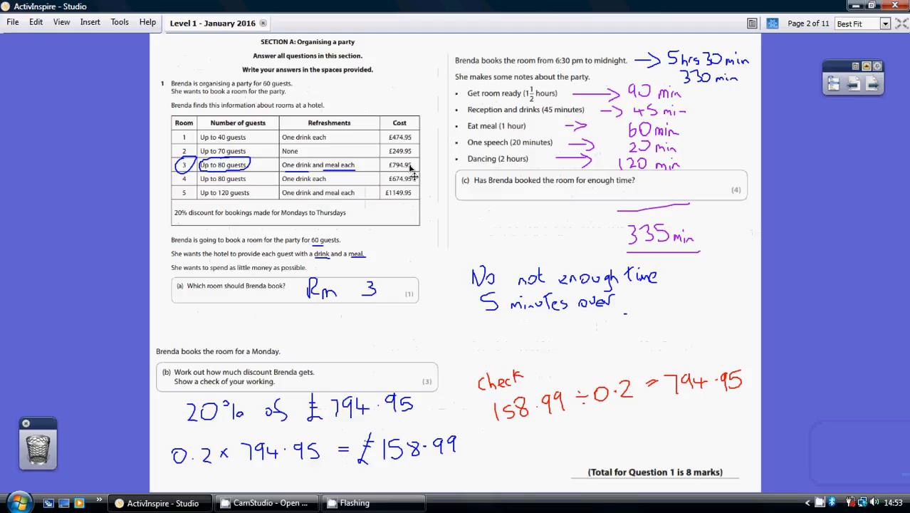
mouse_move(325, 265)
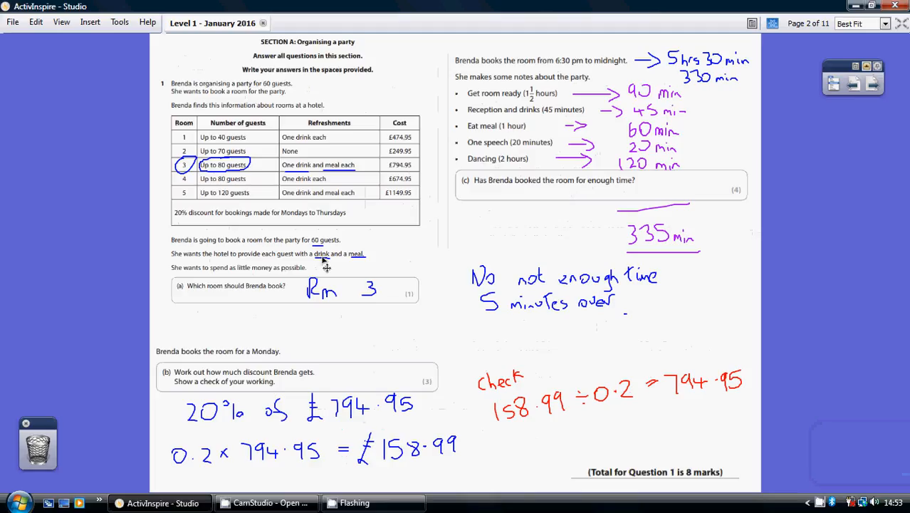
mouse_move(219, 206)
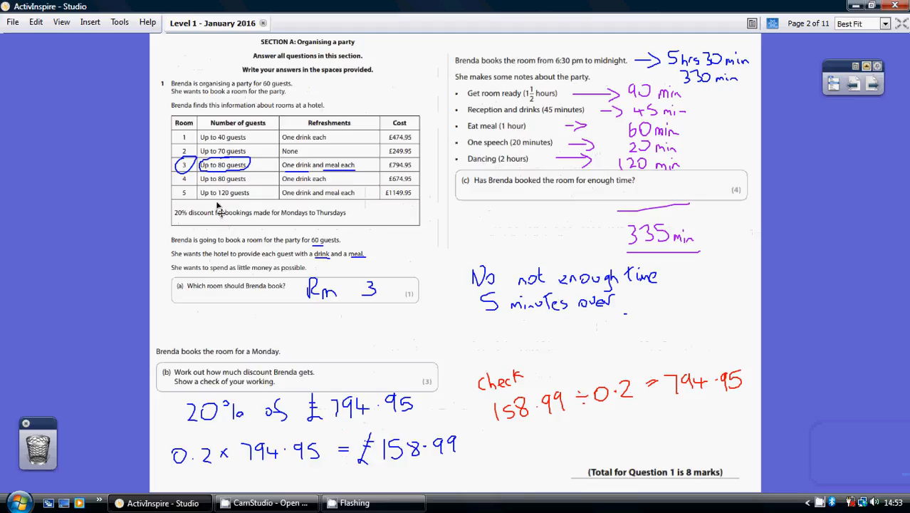
mouse_move(259, 356)
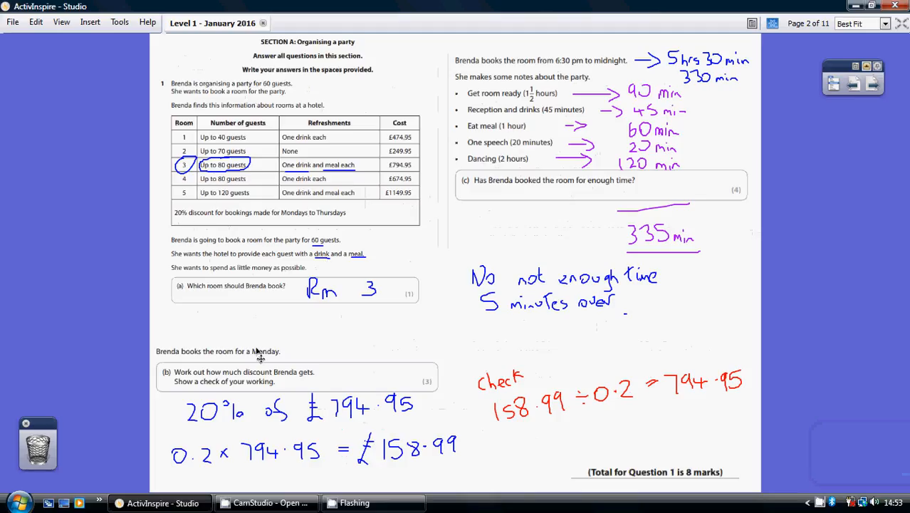
mouse_move(279, 344)
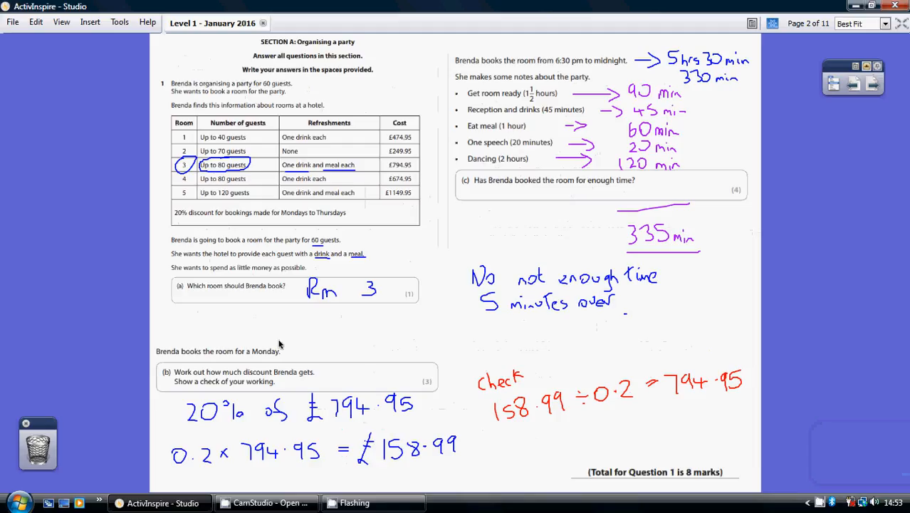
mouse_move(206, 358)
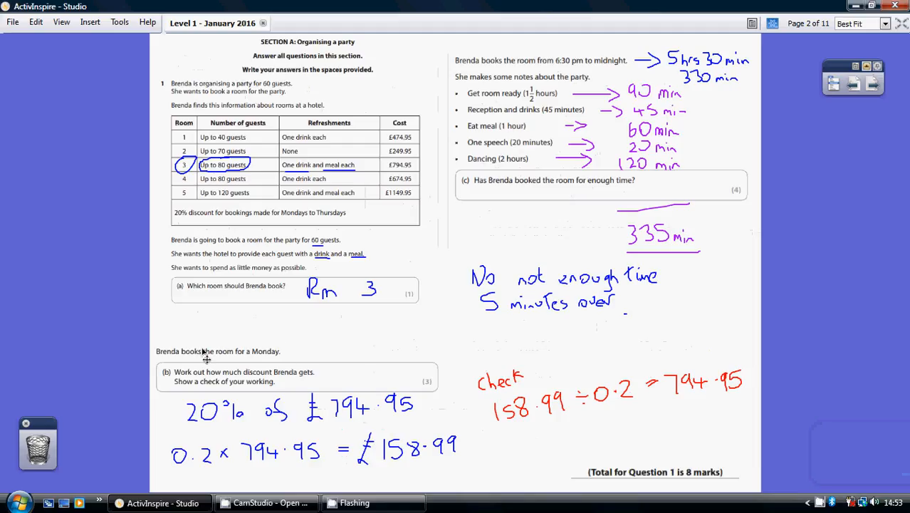
mouse_move(328, 420)
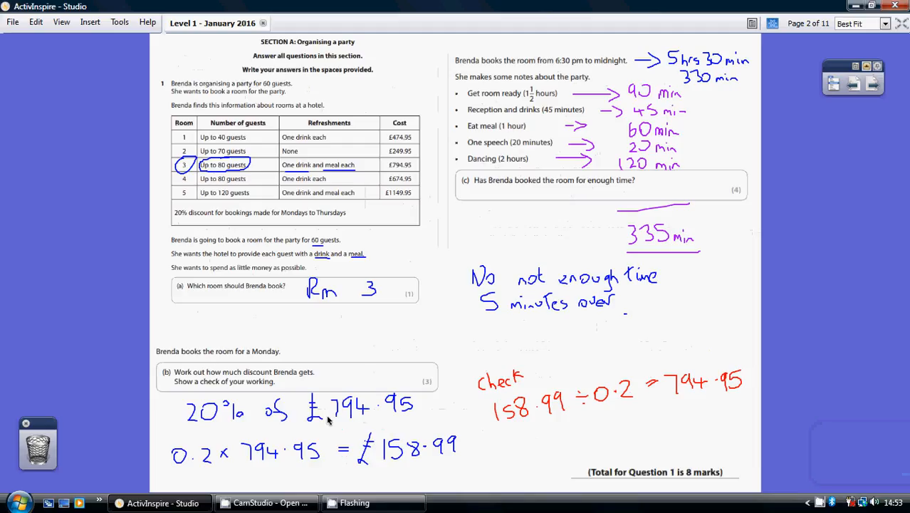
mouse_move(281, 416)
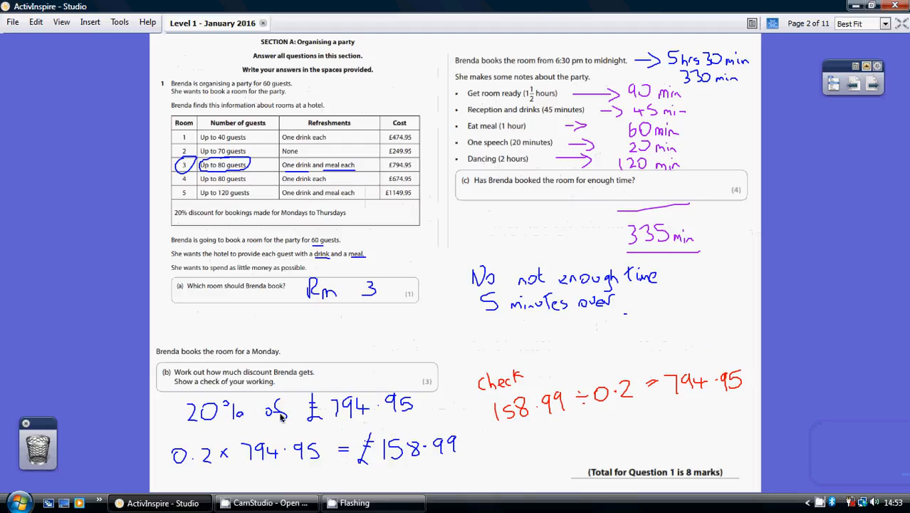
mouse_move(232, 401)
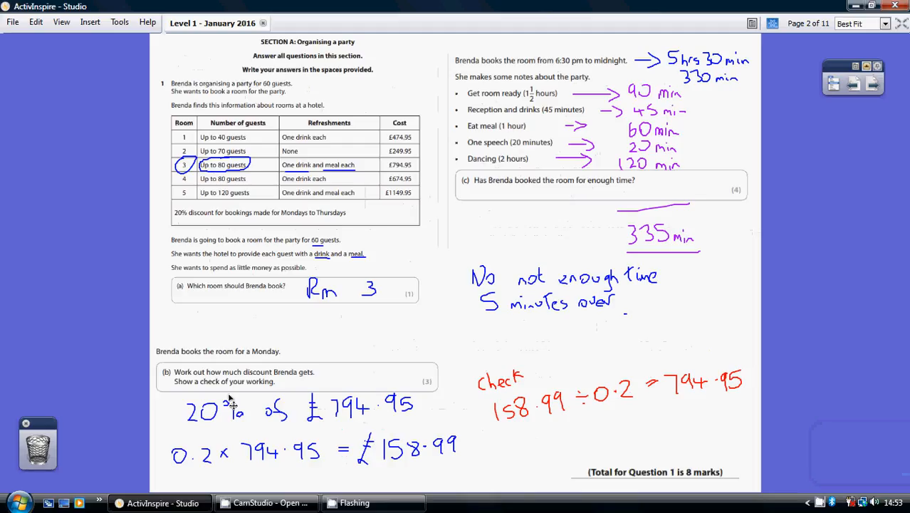
mouse_move(209, 475)
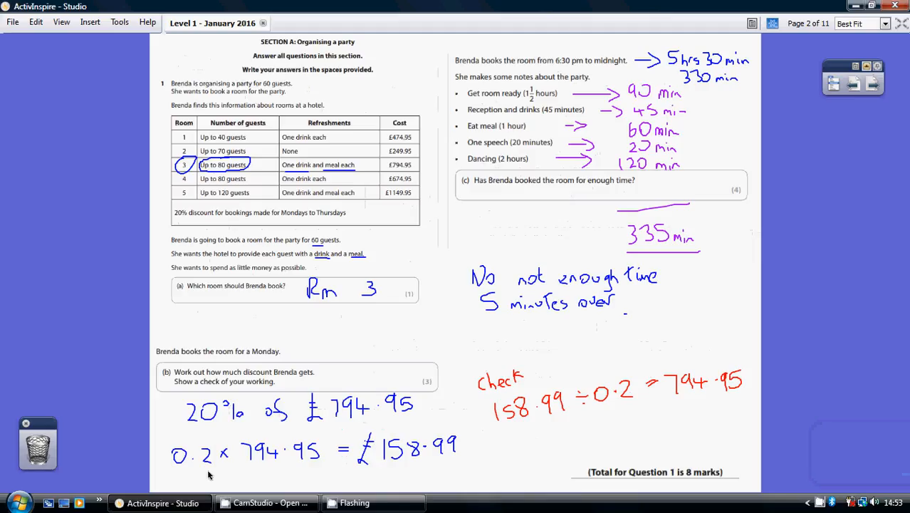
mouse_move(174, 468)
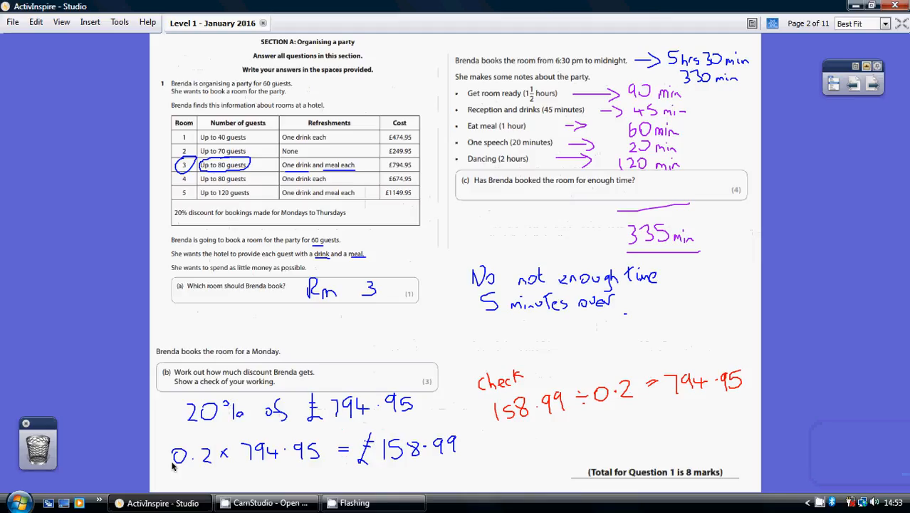
mouse_move(269, 460)
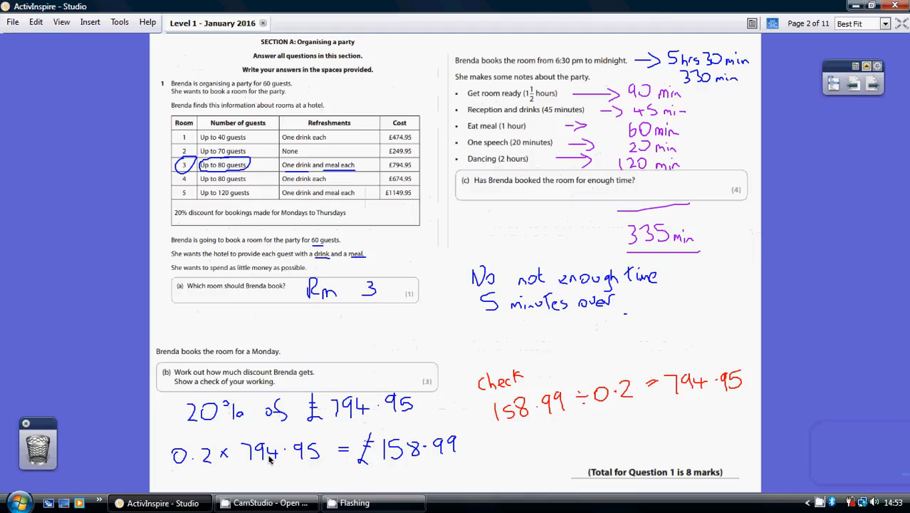
mouse_move(388, 462)
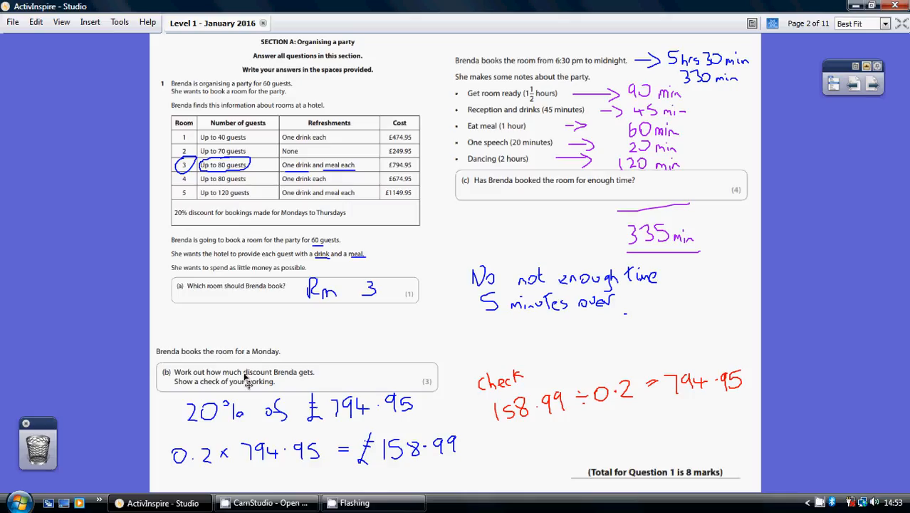
mouse_move(196, 460)
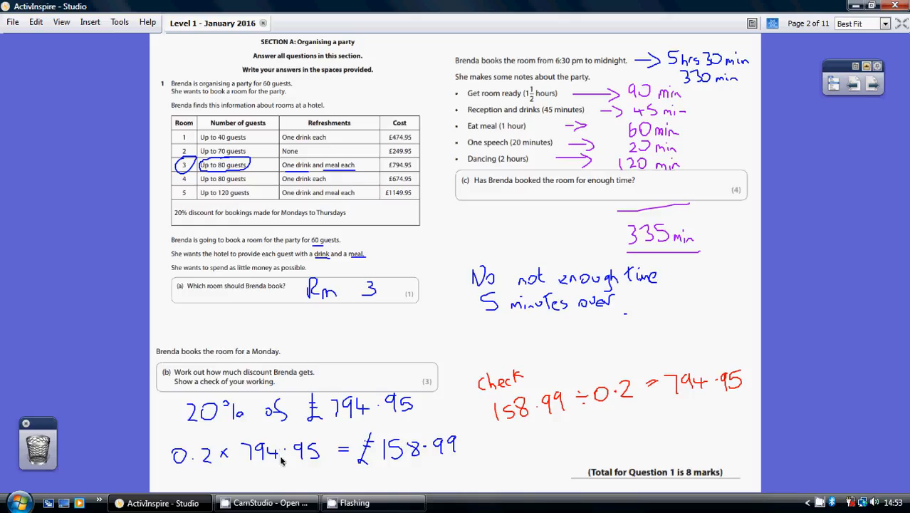
mouse_move(536, 122)
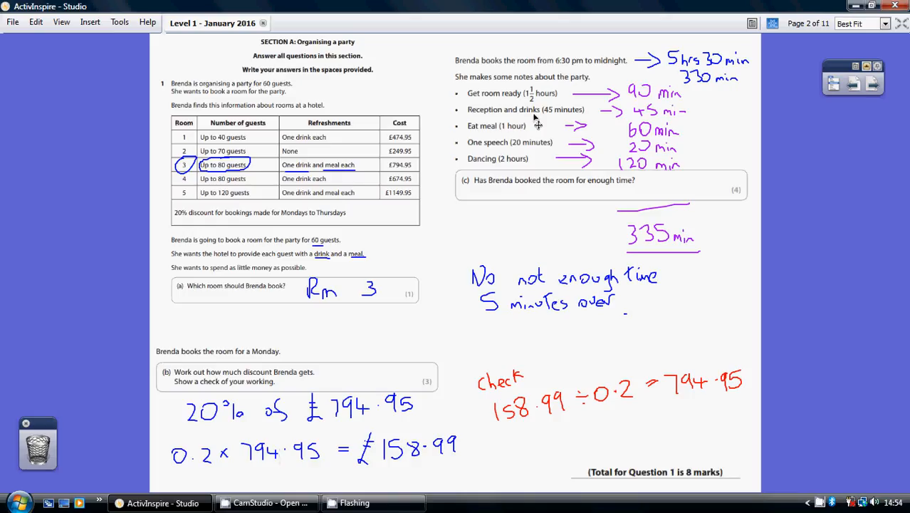
mouse_move(539, 117)
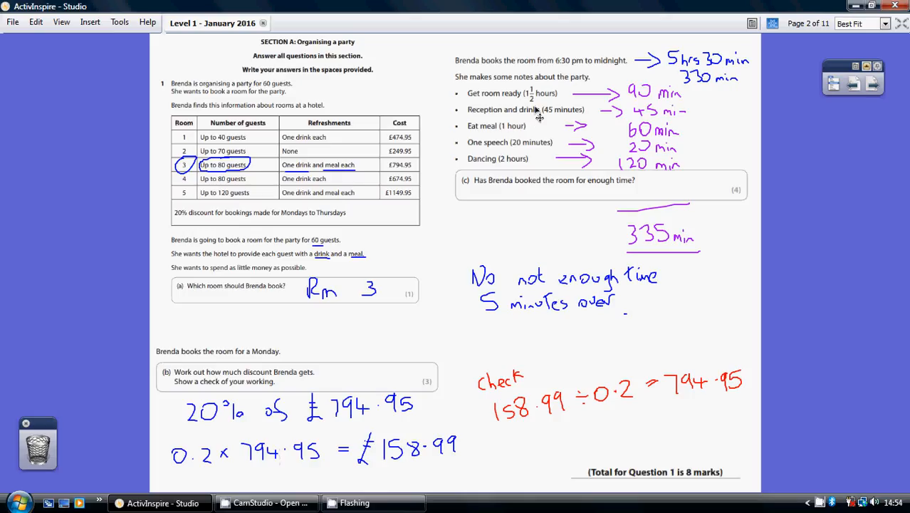
mouse_move(584, 67)
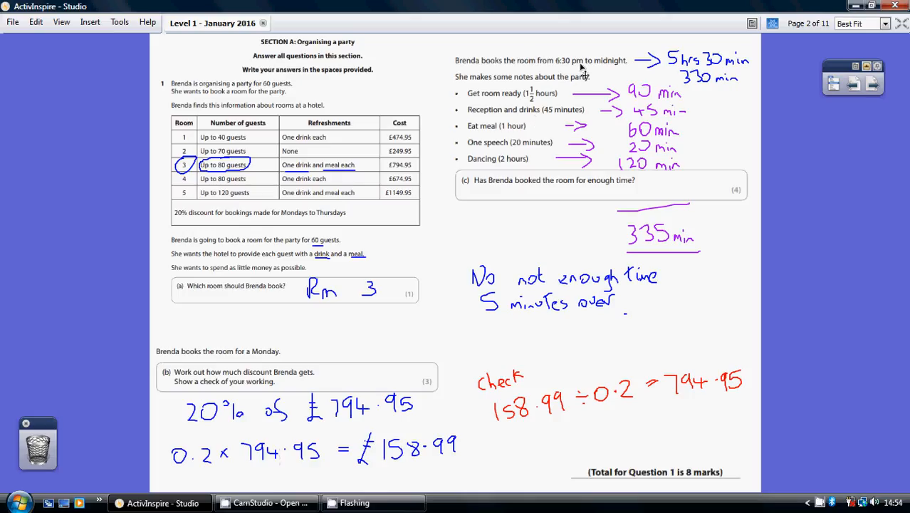
mouse_move(719, 66)
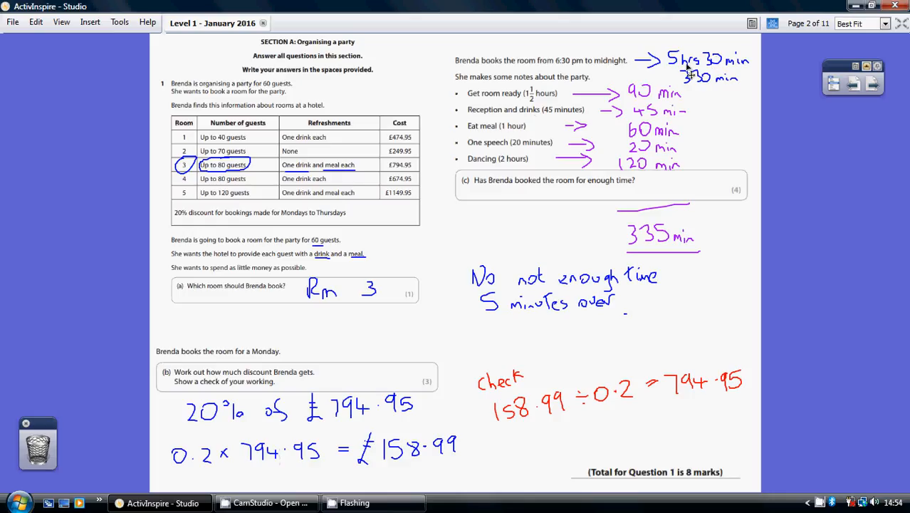
mouse_move(710, 81)
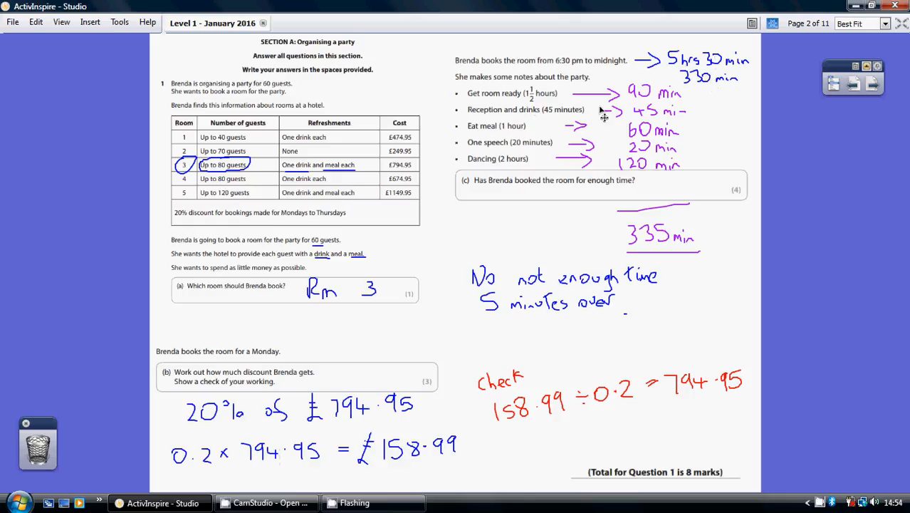
mouse_move(743, 91)
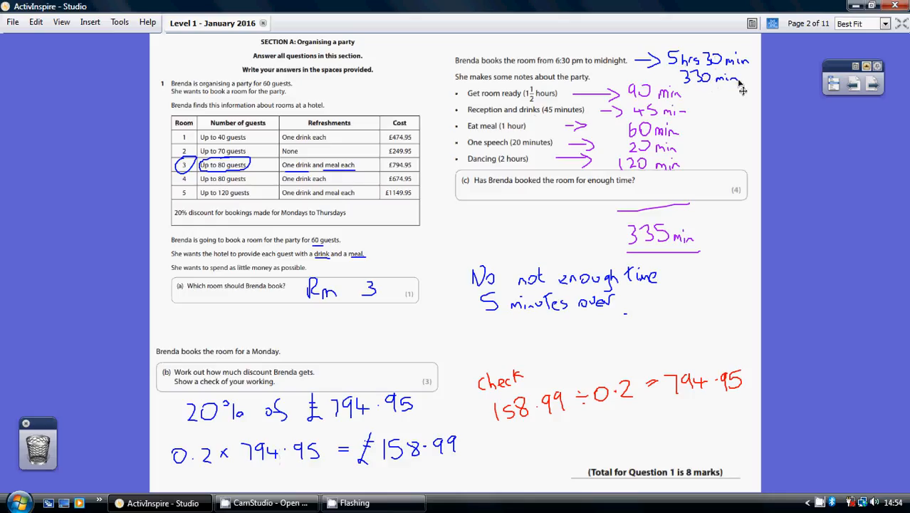
mouse_move(547, 101)
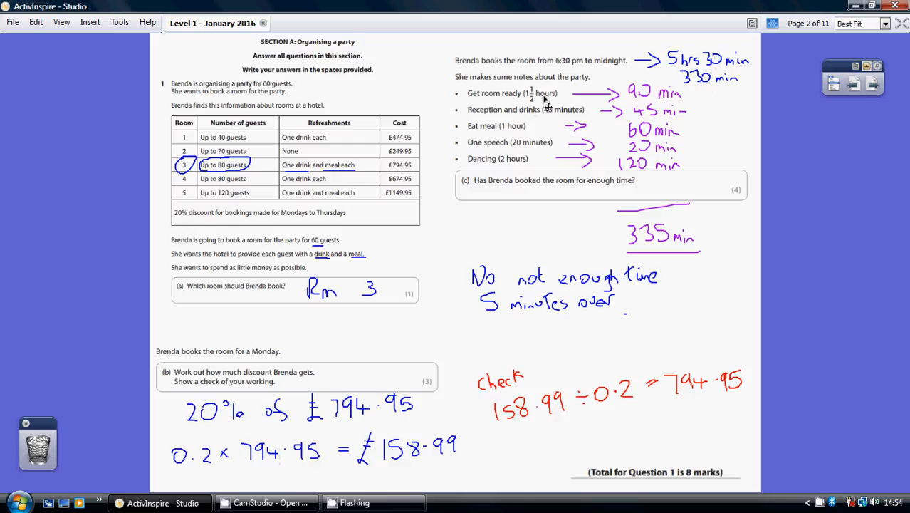
mouse_move(642, 121)
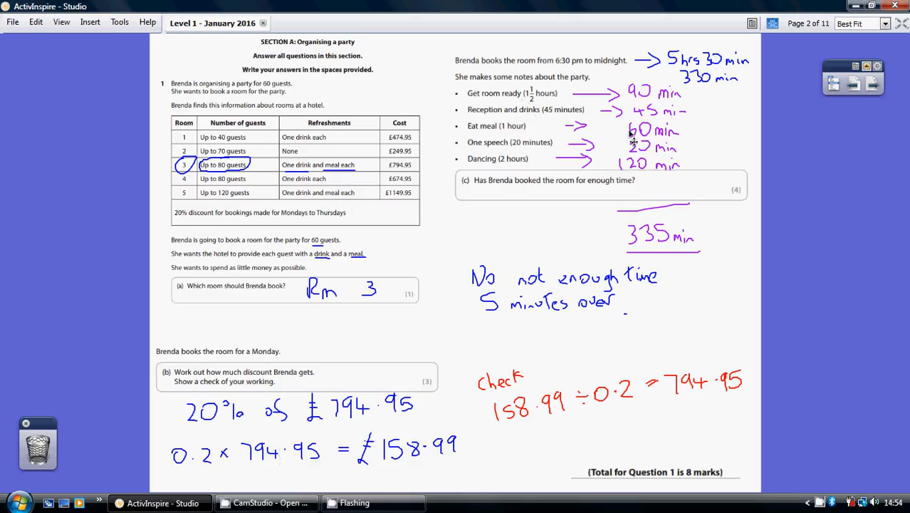
mouse_move(651, 155)
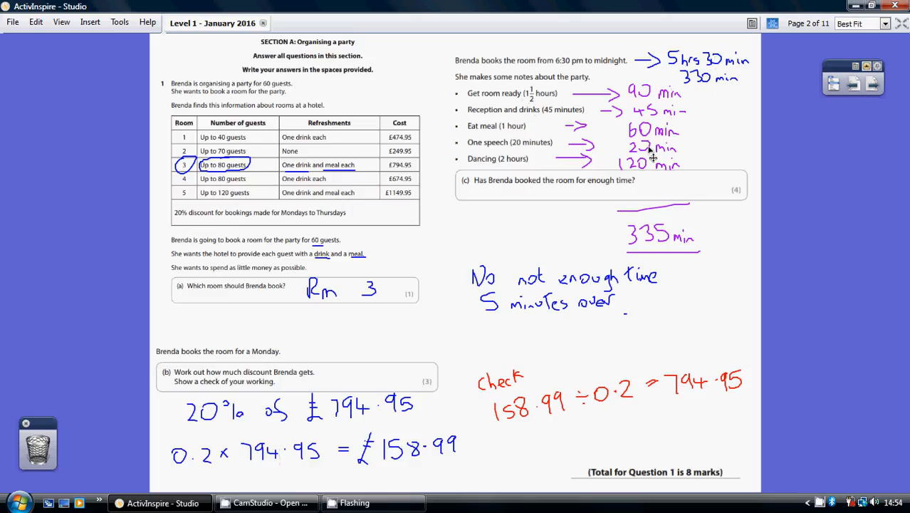
mouse_move(654, 176)
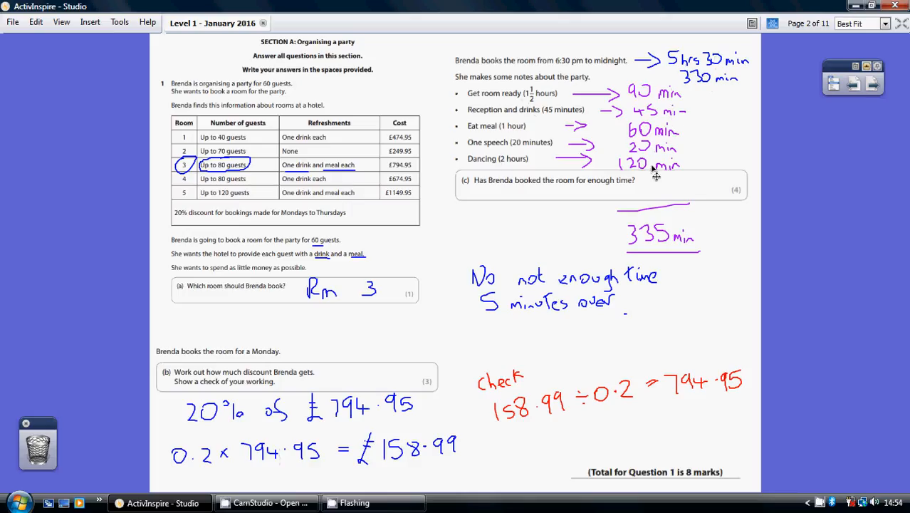
mouse_move(655, 135)
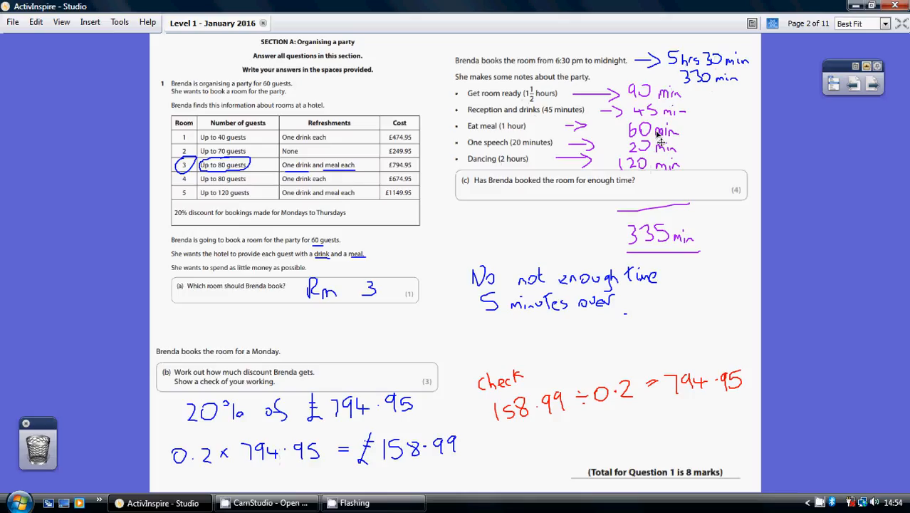
mouse_move(695, 249)
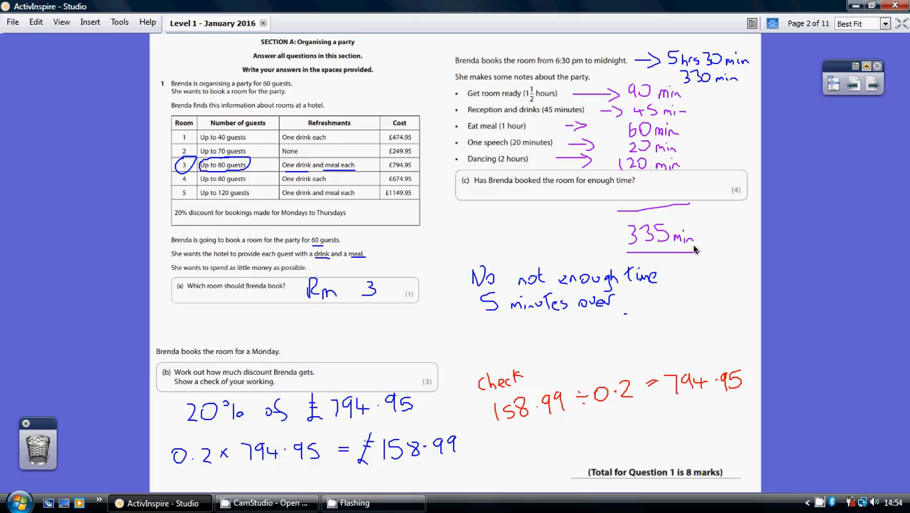
mouse_move(691, 89)
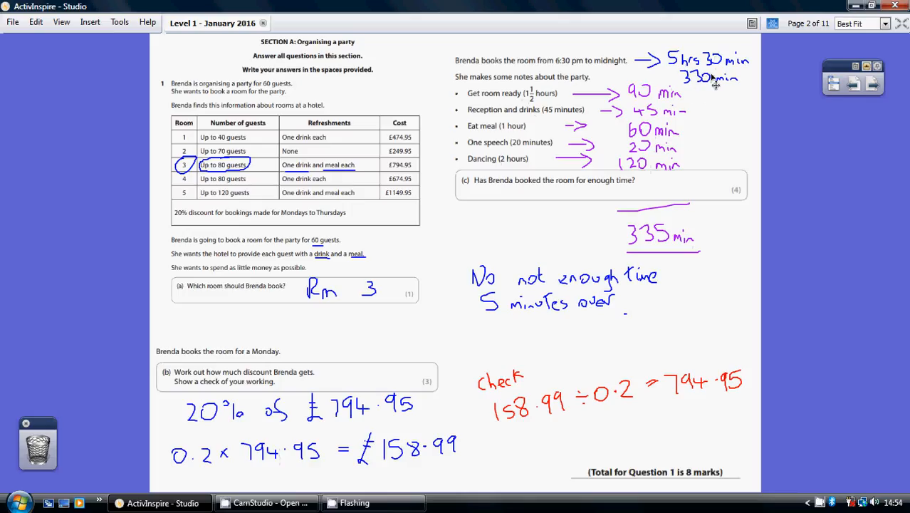
mouse_move(745, 84)
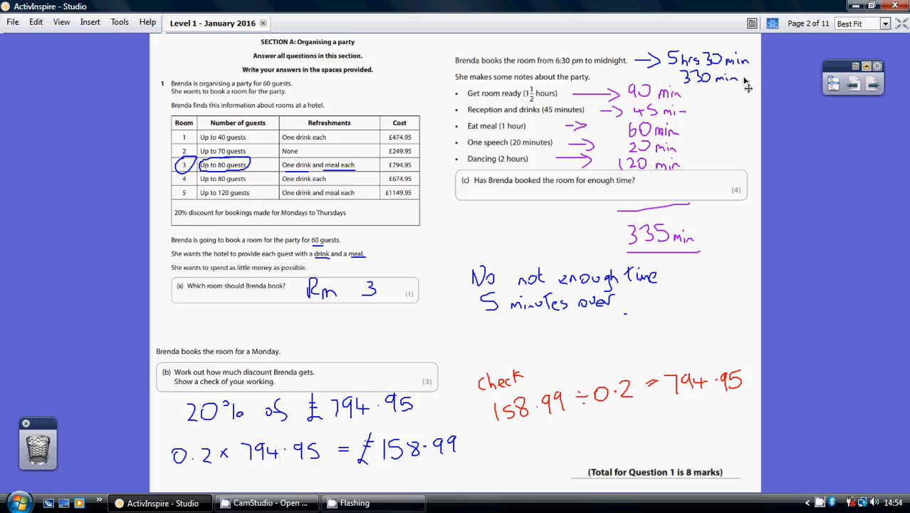
mouse_move(661, 272)
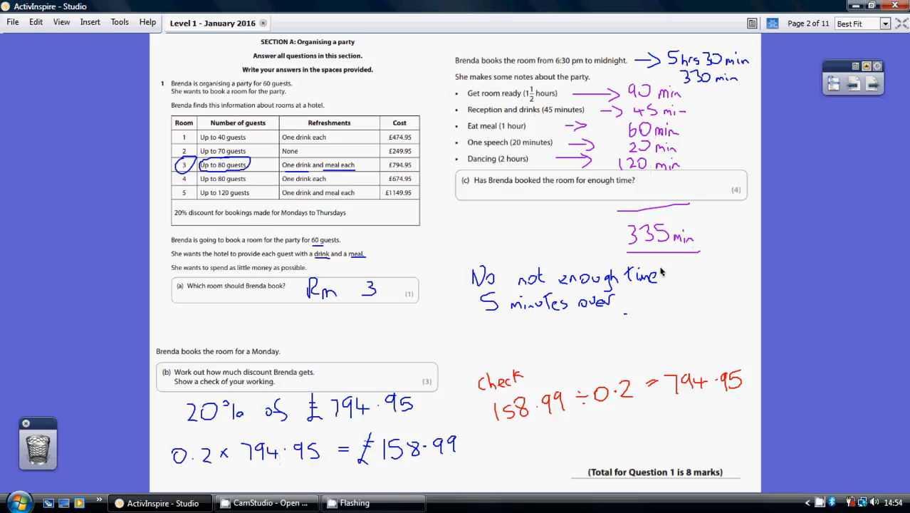